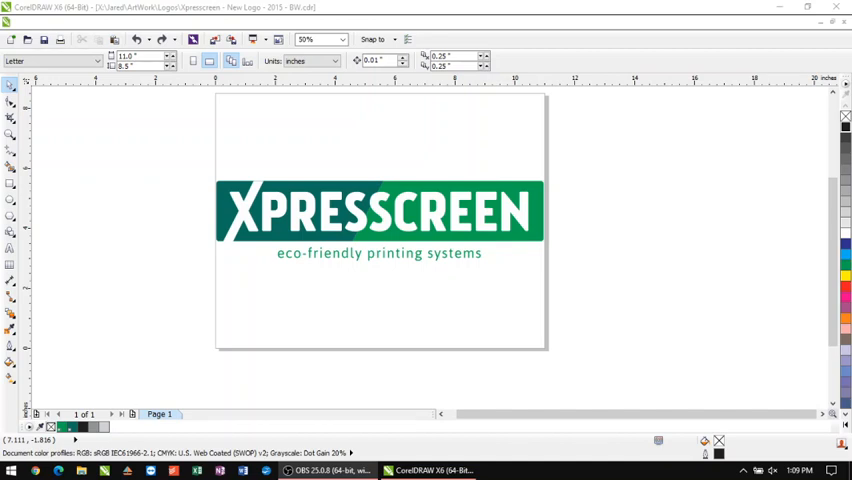
mouse_move(504, 260)
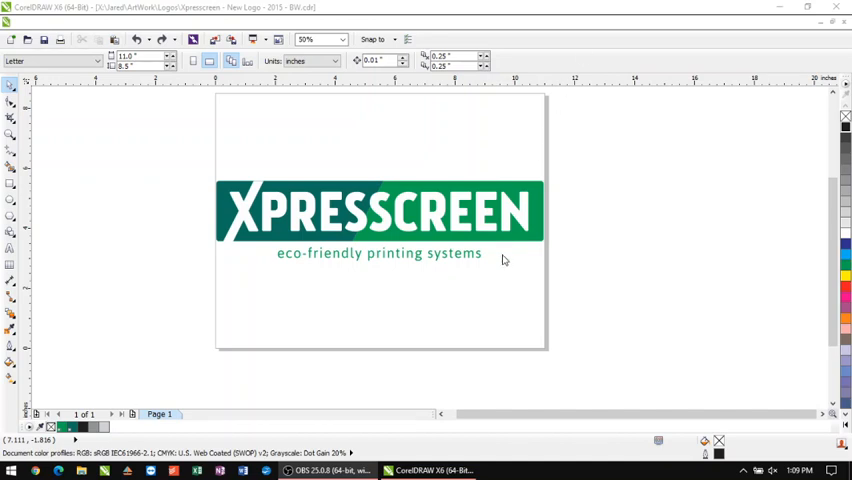
mouse_move(490, 292)
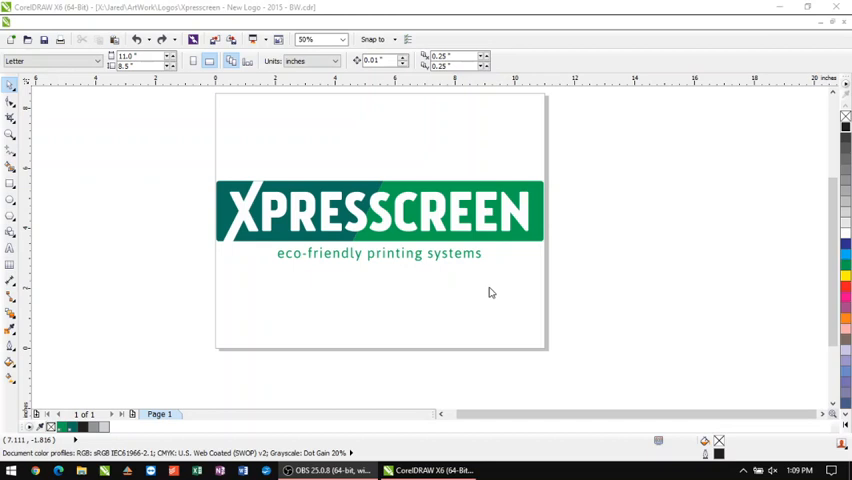
mouse_move(176, 152)
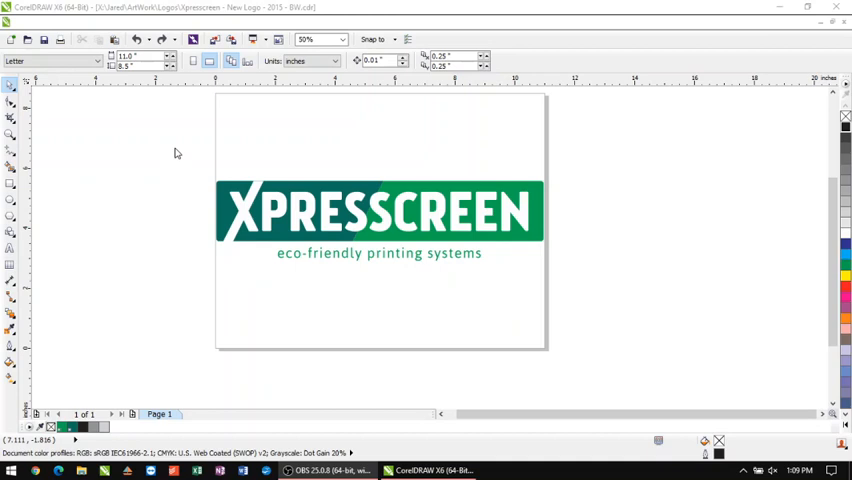
mouse_move(368, 196)
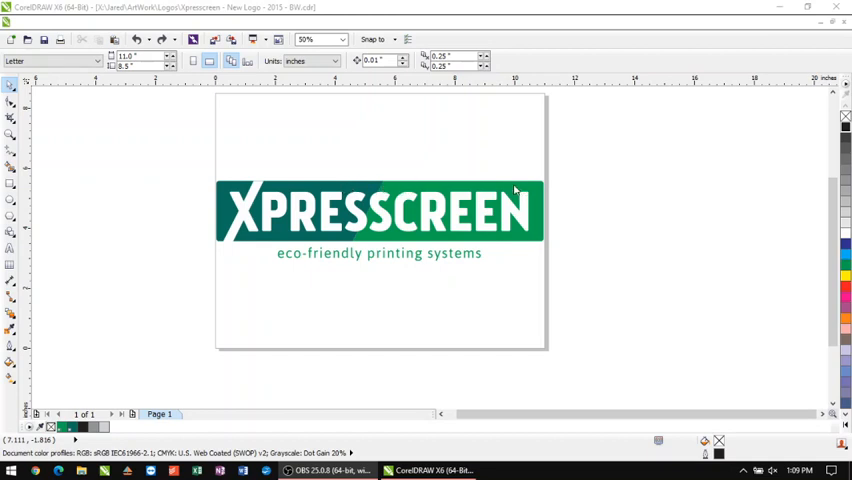
mouse_move(398, 220)
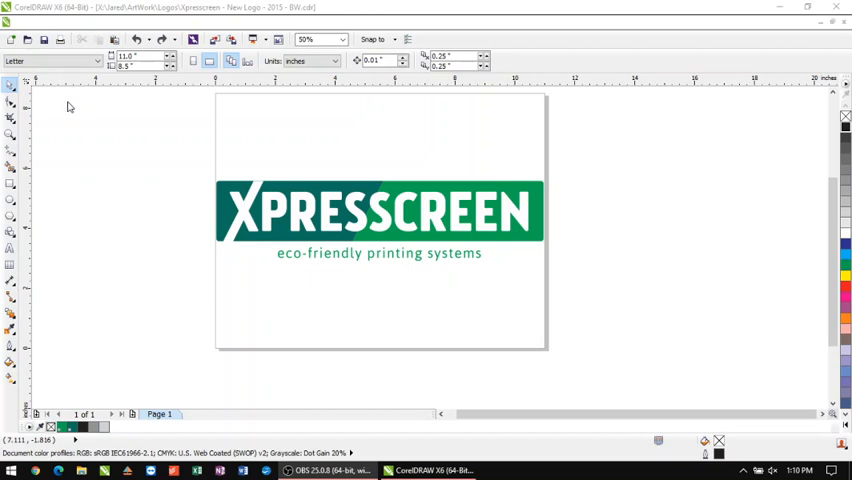
mouse_move(212, 174)
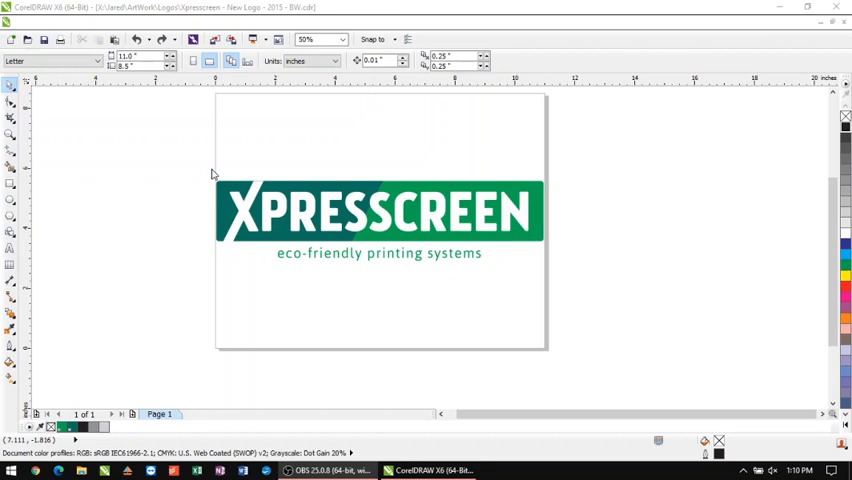
mouse_move(408, 172)
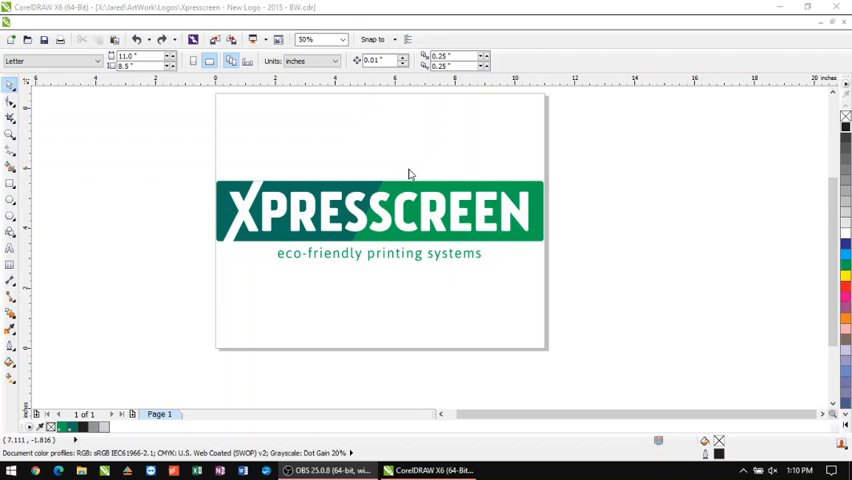
mouse_move(324, 150)
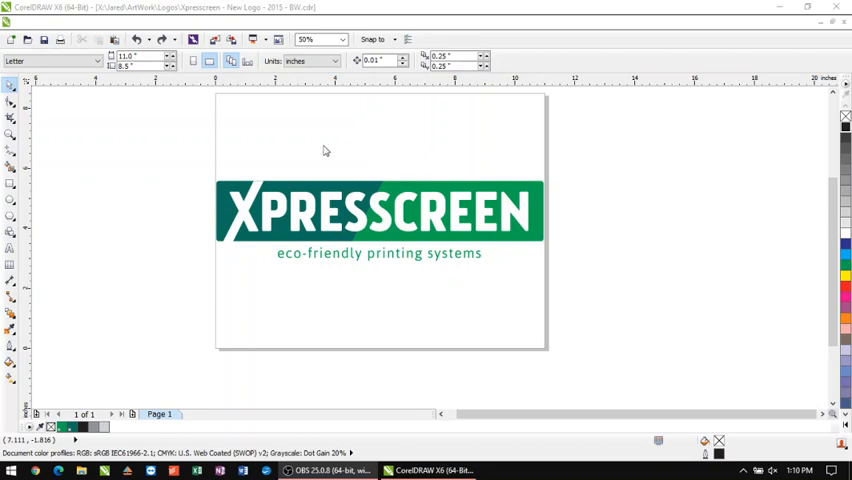
mouse_move(370, 190)
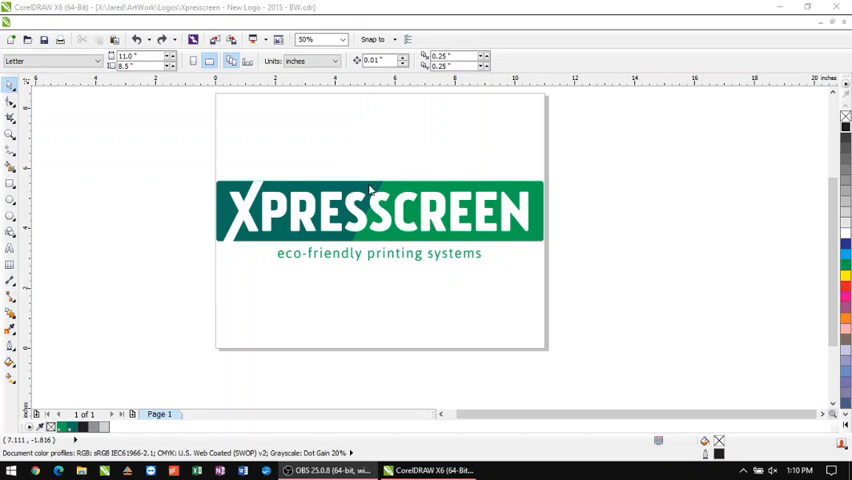
mouse_move(408, 272)
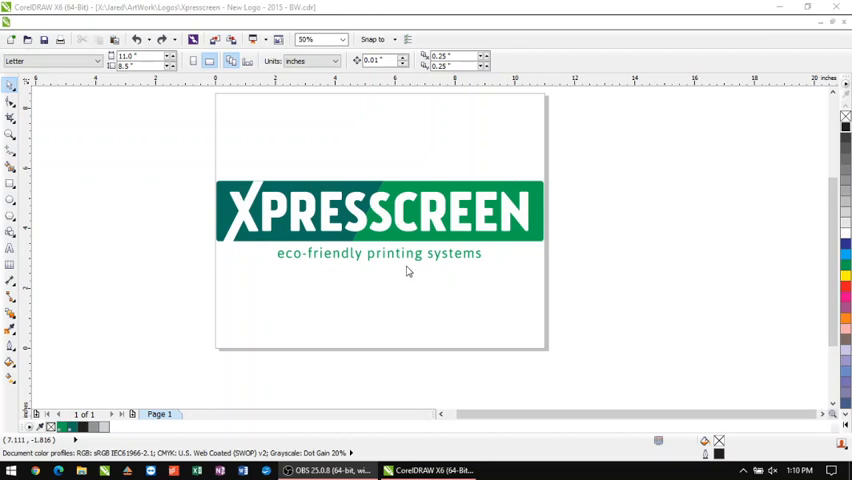
mouse_move(420, 188)
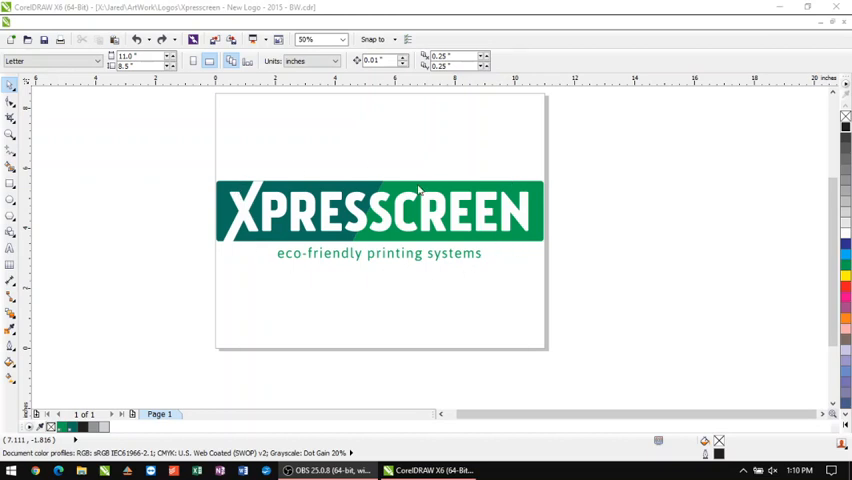
Step: Select the logo parts and refill the green banner and tagline in black and gray
left_click(380, 210)
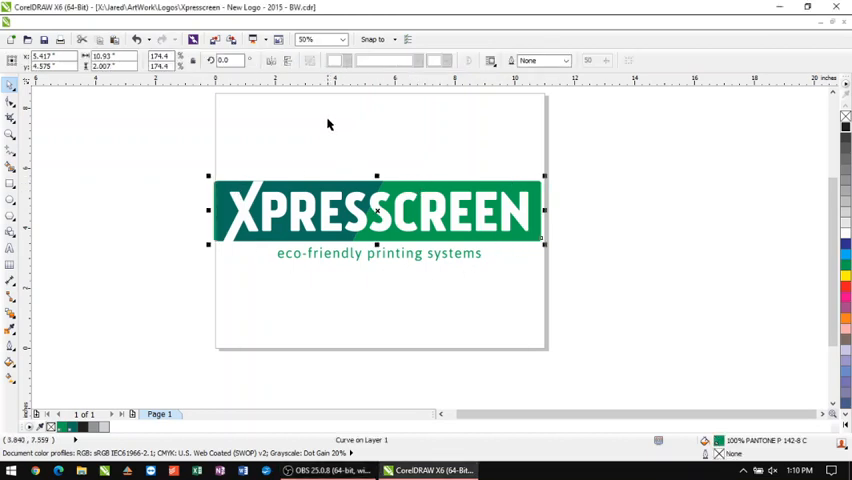
left_click(210, 130)
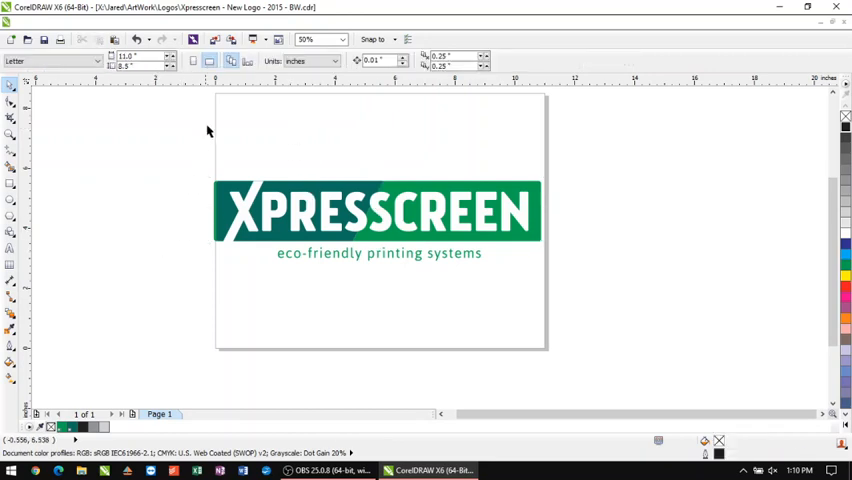
left_click(380, 212)
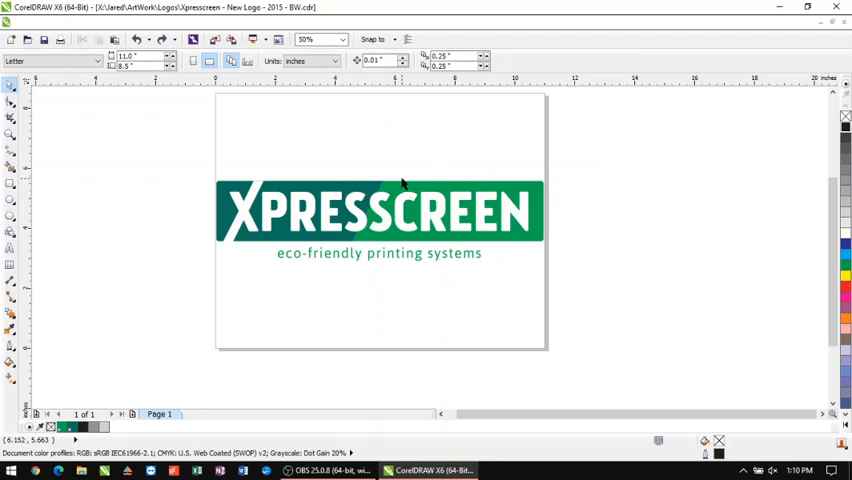
left_click(380, 210)
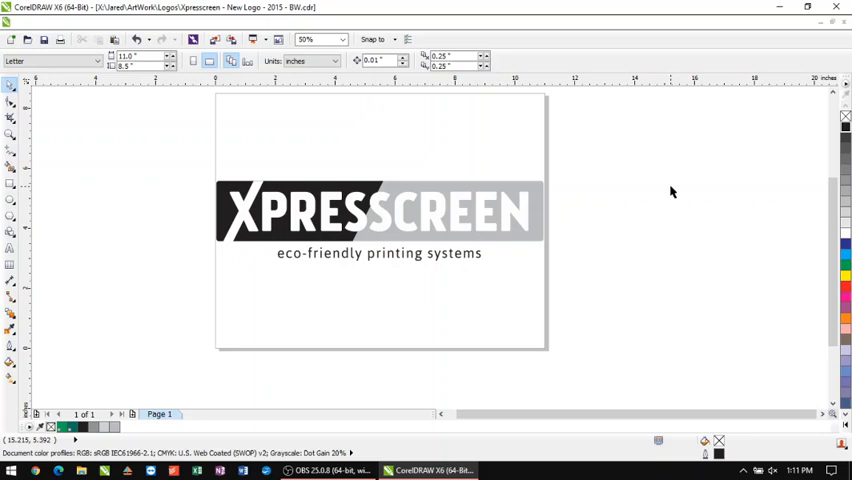
mouse_move(538, 196)
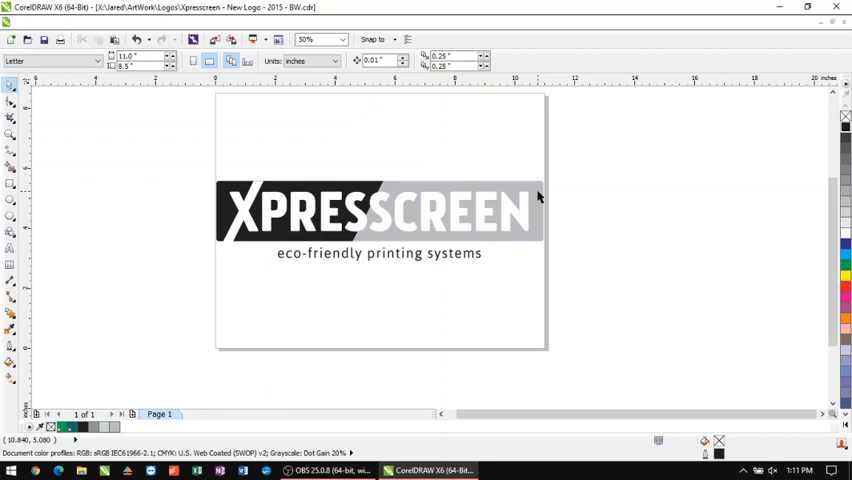
mouse_move(452, 188)
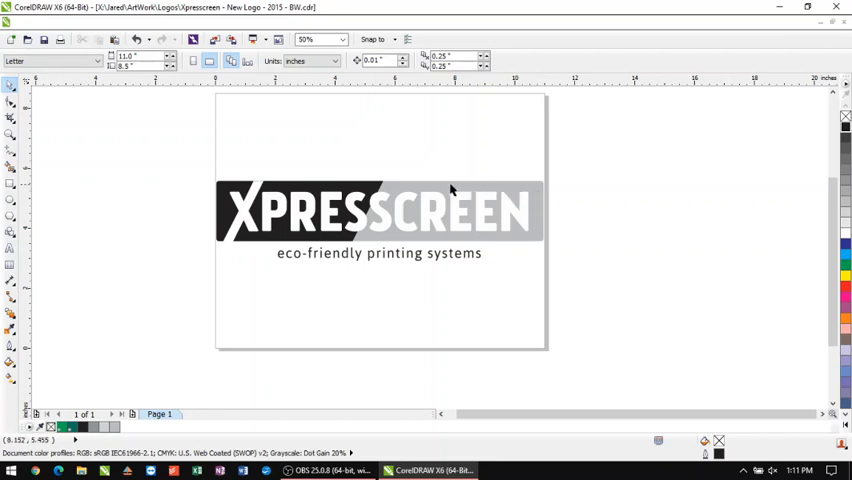
mouse_move(452, 242)
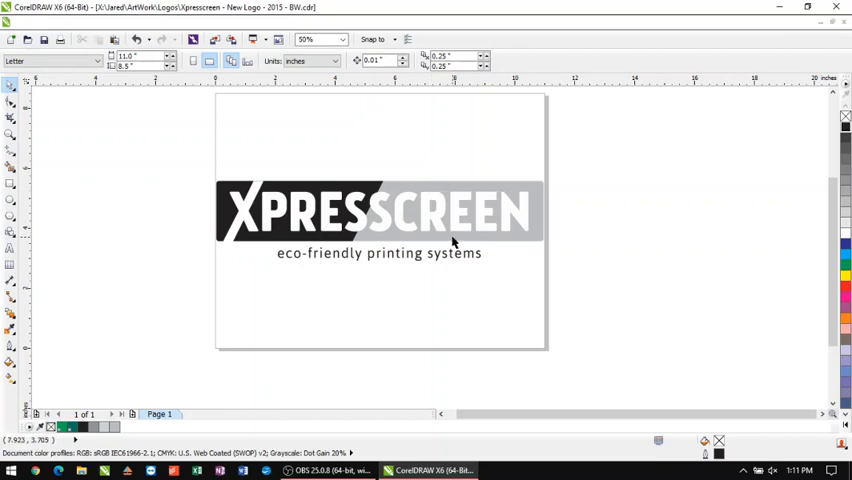
left_click(380, 210)
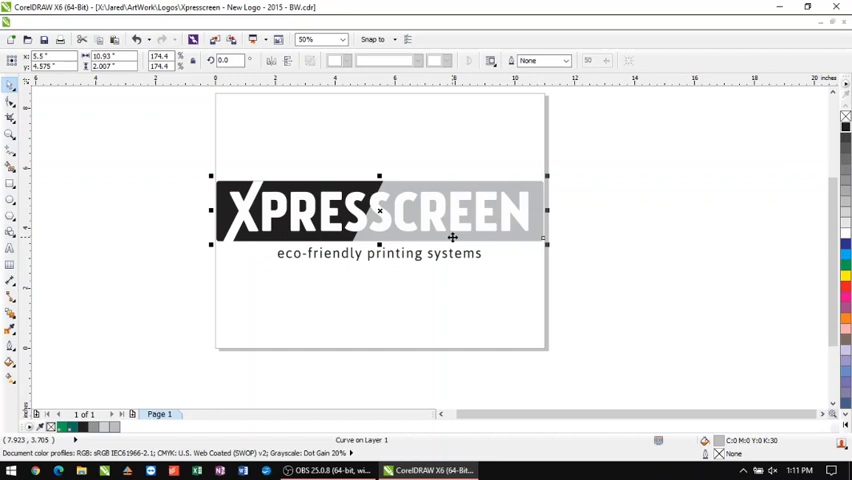
mouse_move(280, 144)
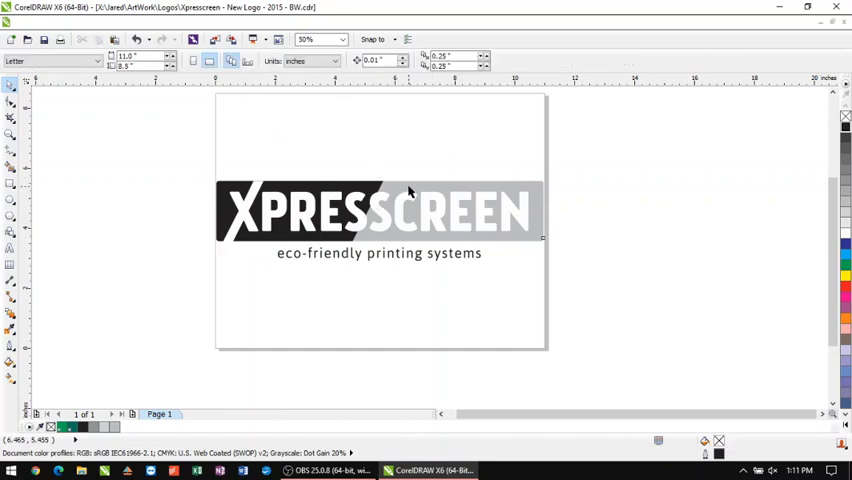
left_click(378, 210)
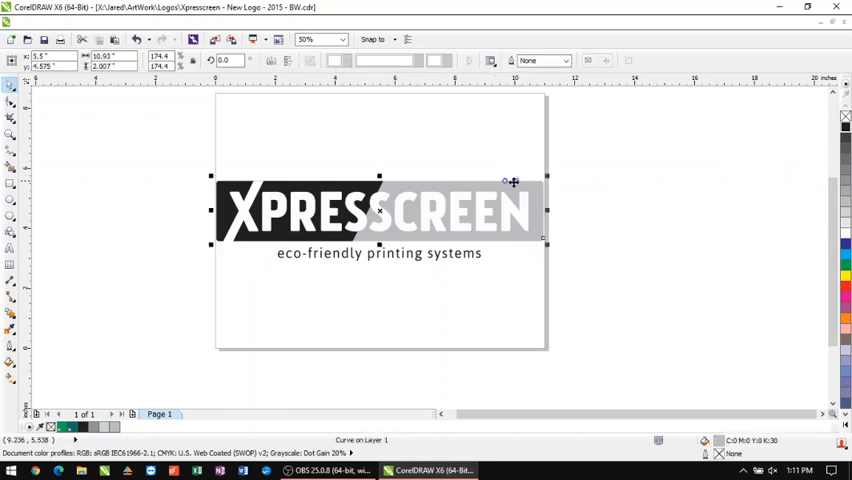
mouse_move(430, 184)
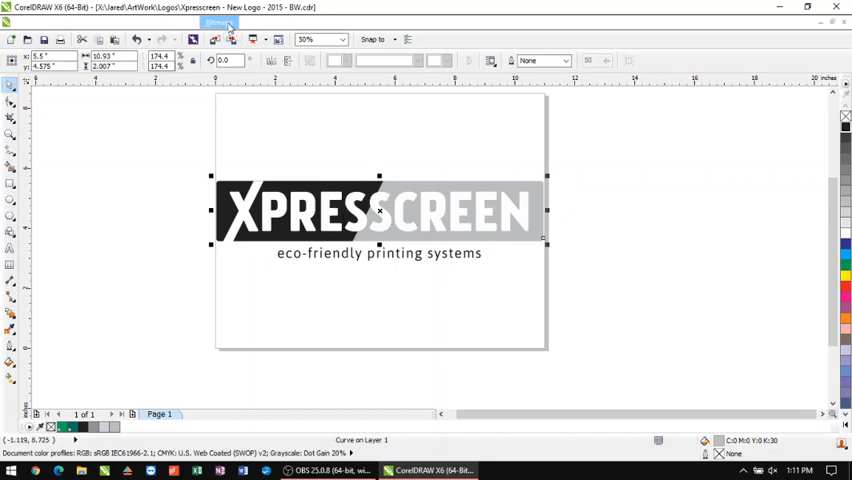
Step: Convert the grayscale logo to a 600 dpi CMYK bitmap via Bitmaps > Convert to Bitmap
left_click(218, 24)
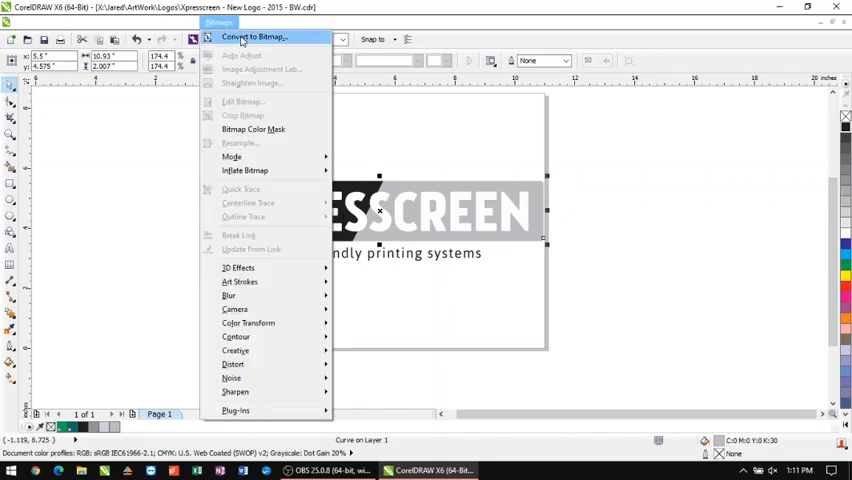
left_click(254, 36)
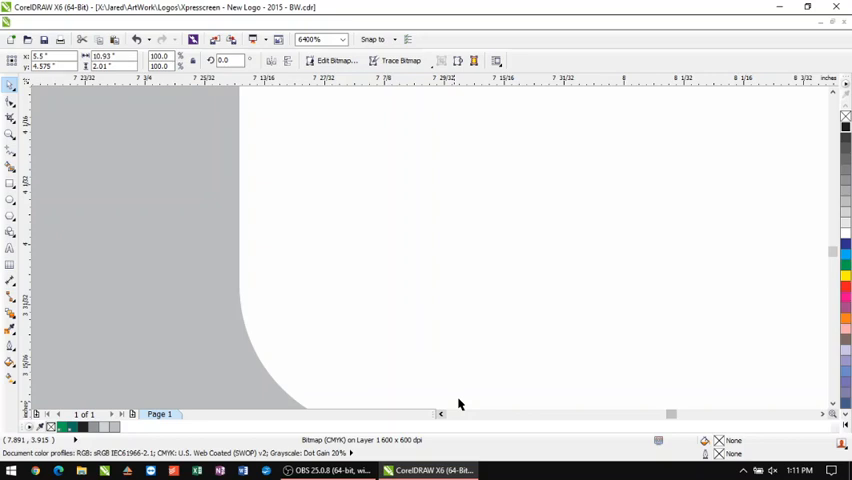
left_click(344, 40)
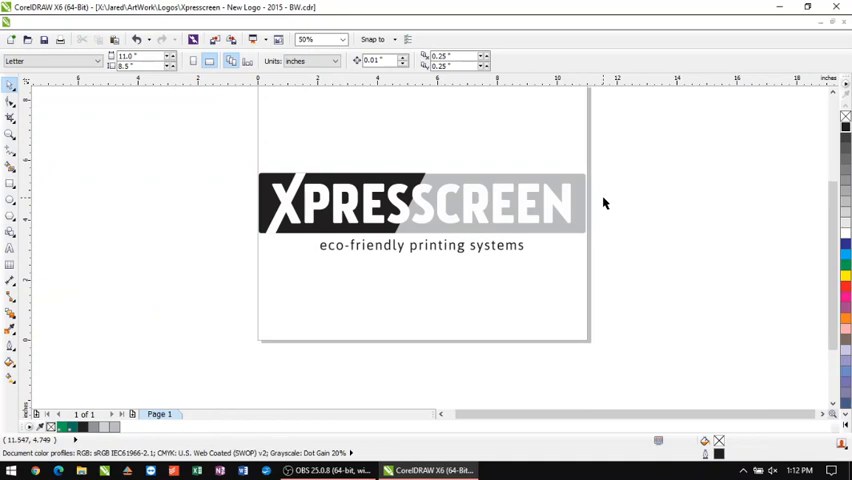
Step: Select the logo bitmap and bring up the Halftone colour transform
left_click(420, 204)
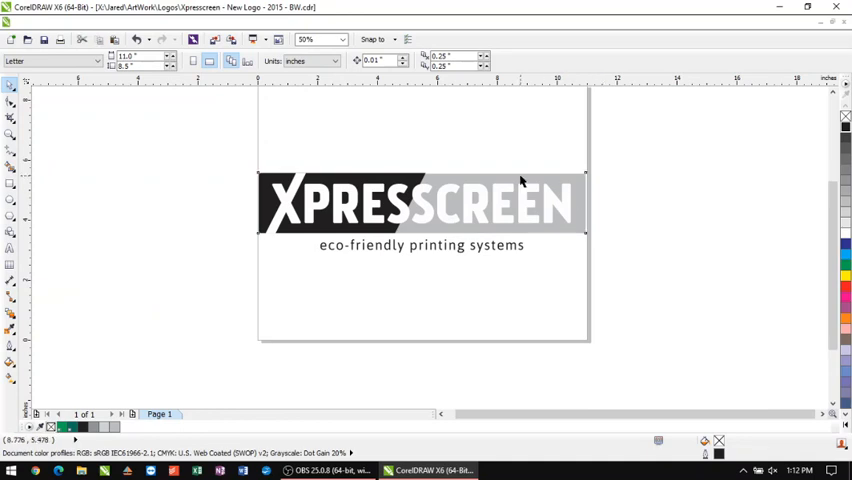
left_click(420, 204)
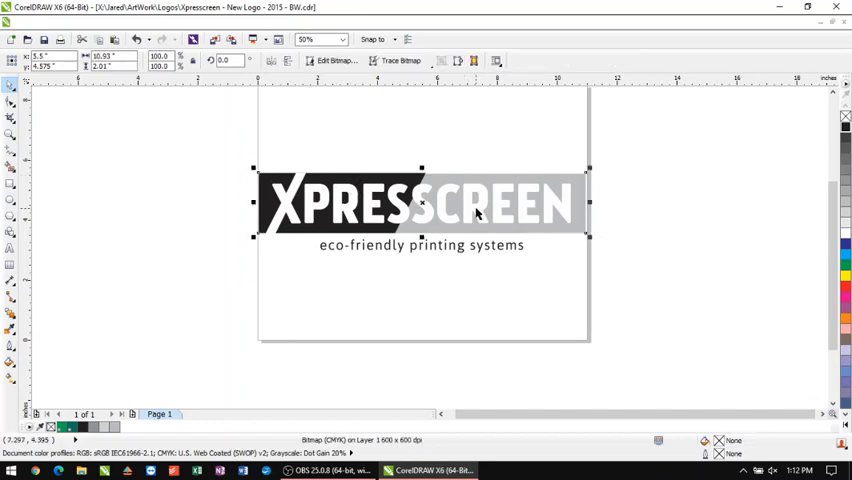
mouse_move(512, 172)
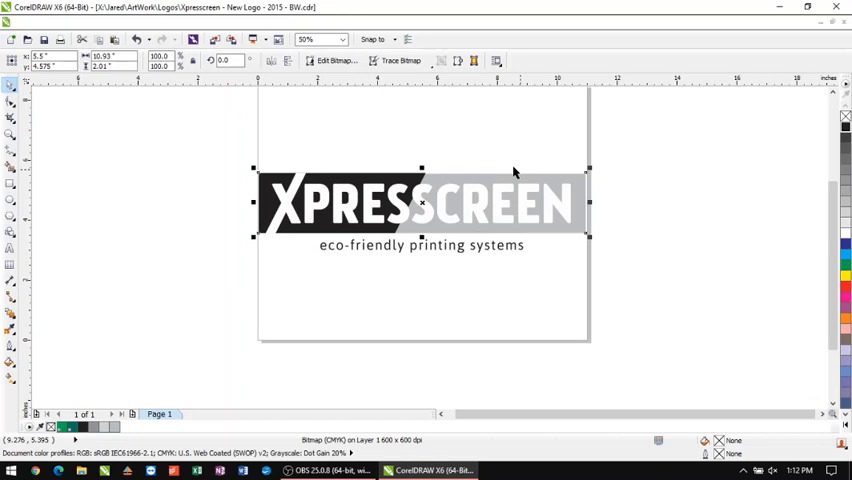
mouse_move(196, 14)
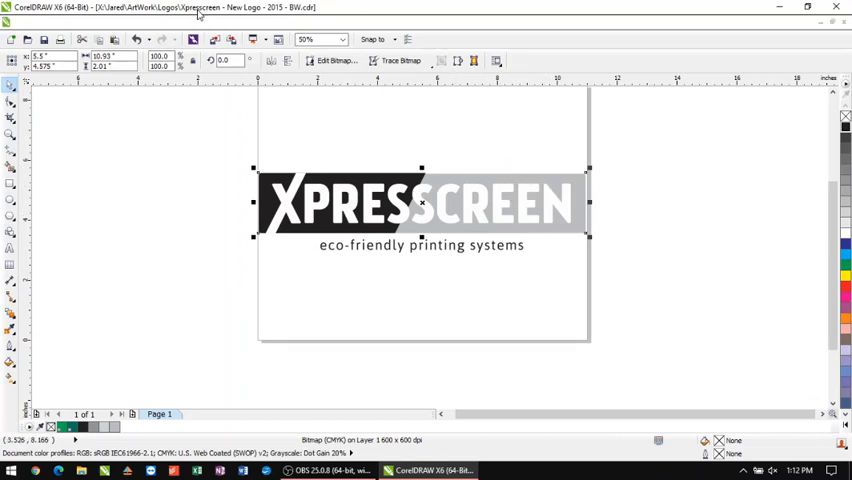
left_click(218, 24)
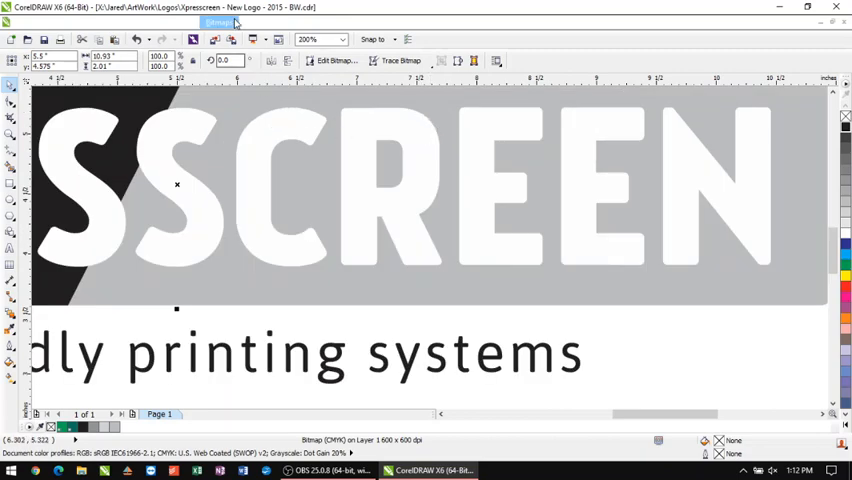
left_click(218, 22)
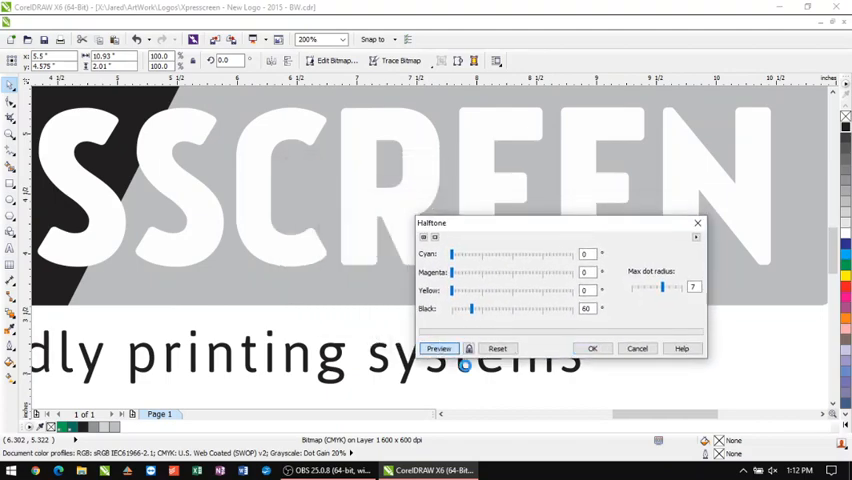
Step: Preview the halftone, enlarge the maximum dot radius, and apply it to the gray area
left_click(438, 348)
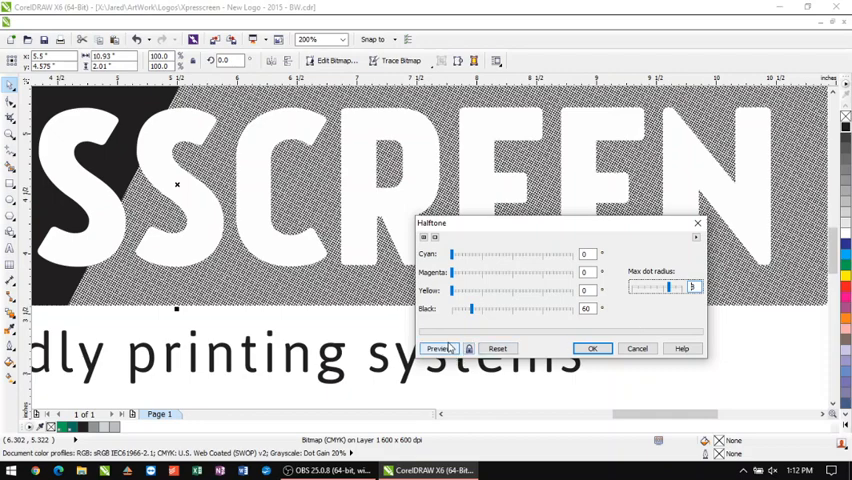
left_click(438, 348)
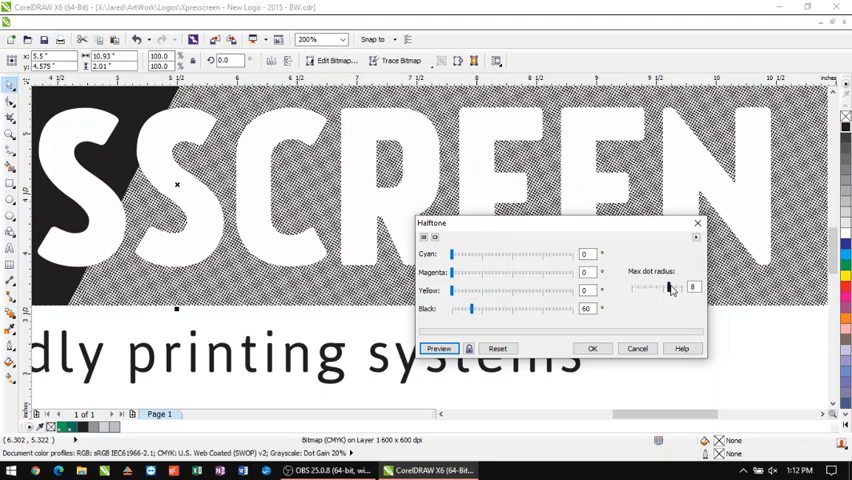
mouse_move(572, 316)
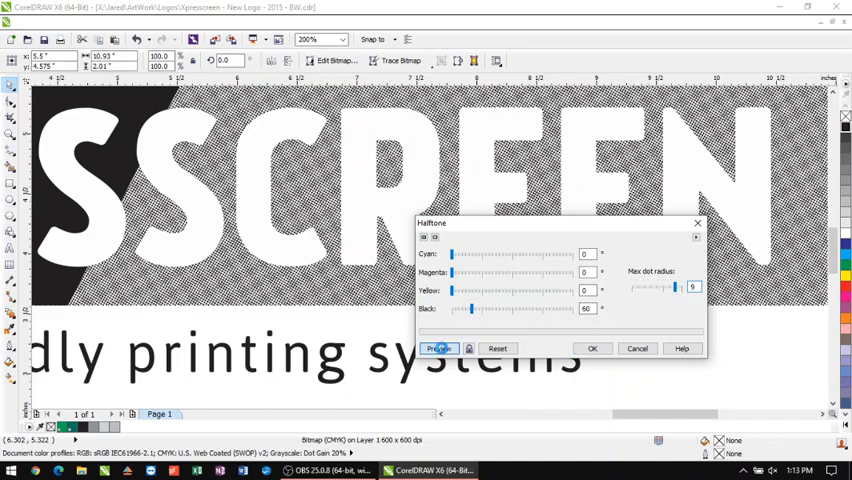
left_click(438, 348)
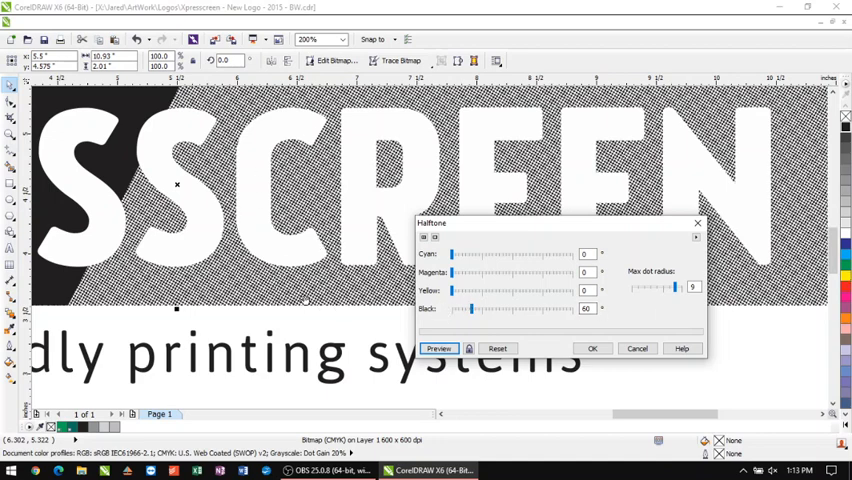
mouse_move(516, 232)
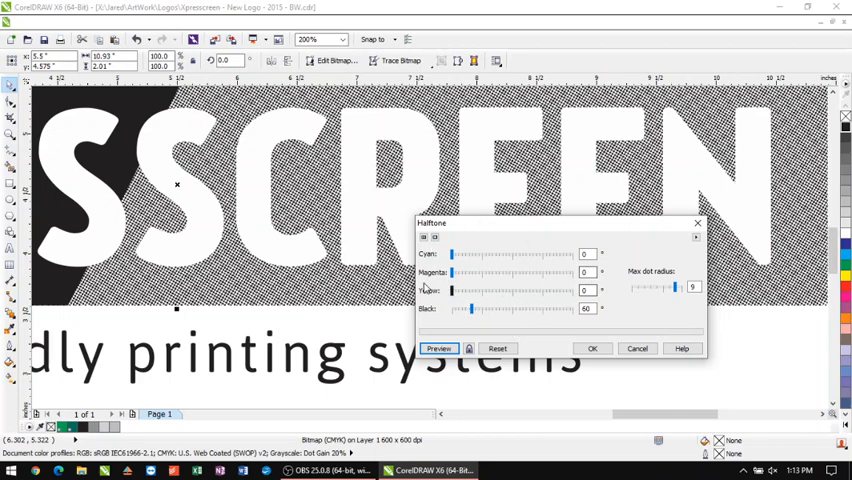
mouse_move(508, 268)
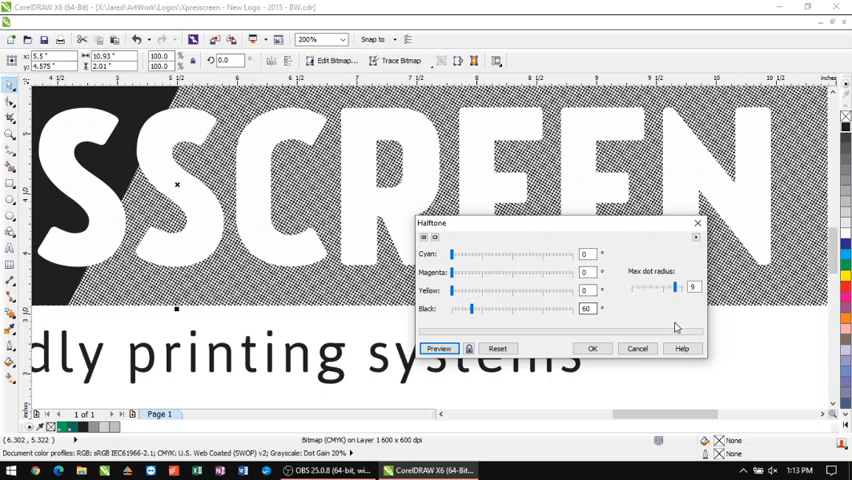
mouse_move(676, 328)
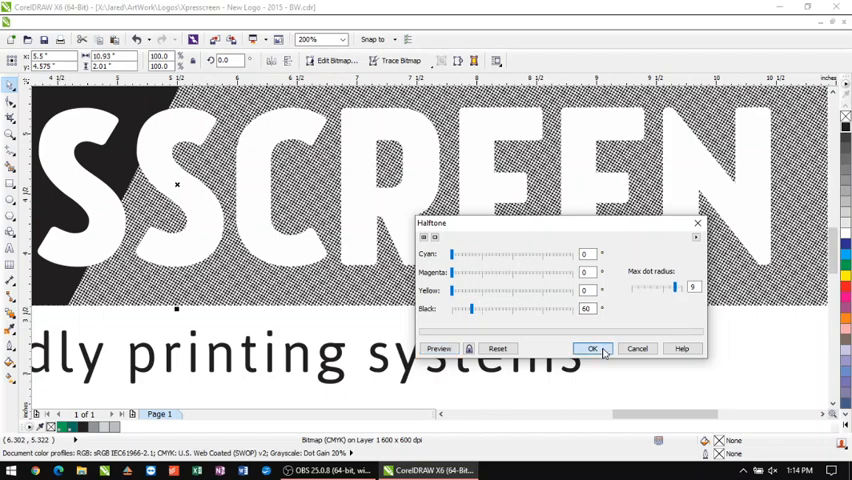
left_click(592, 348)
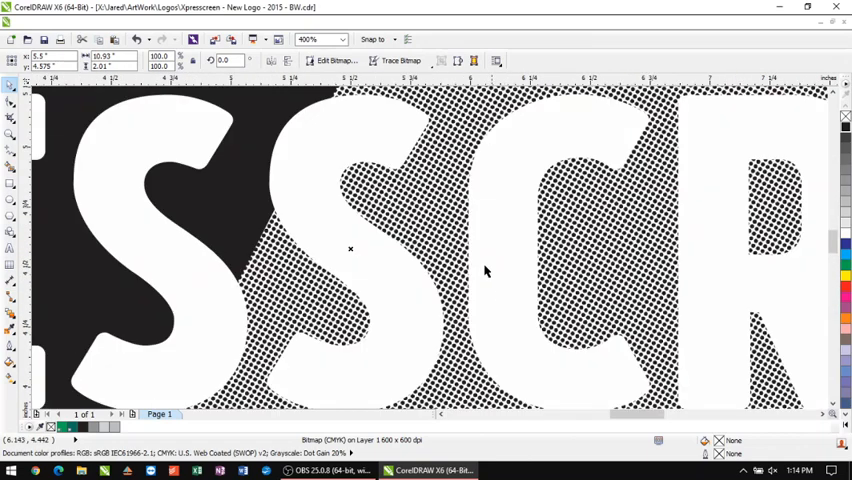
mouse_move(440, 240)
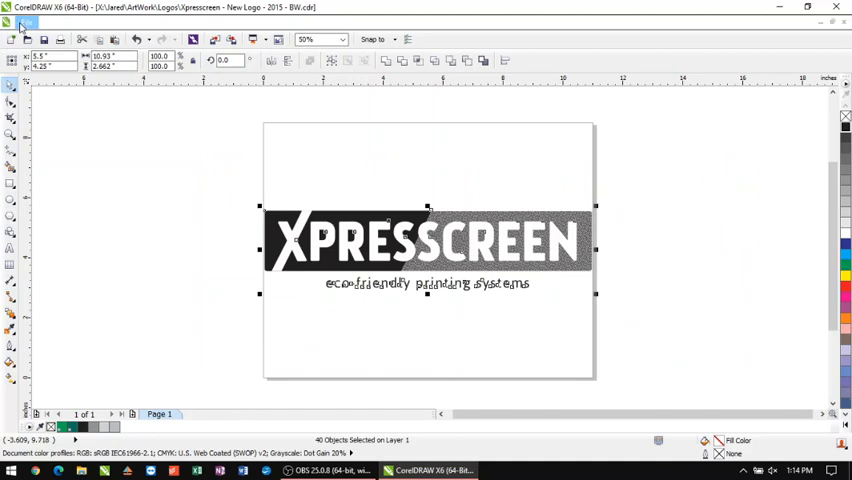
Step: Start a File > Export of the selected logo as JPG to the Desktop
left_click(14, 20)
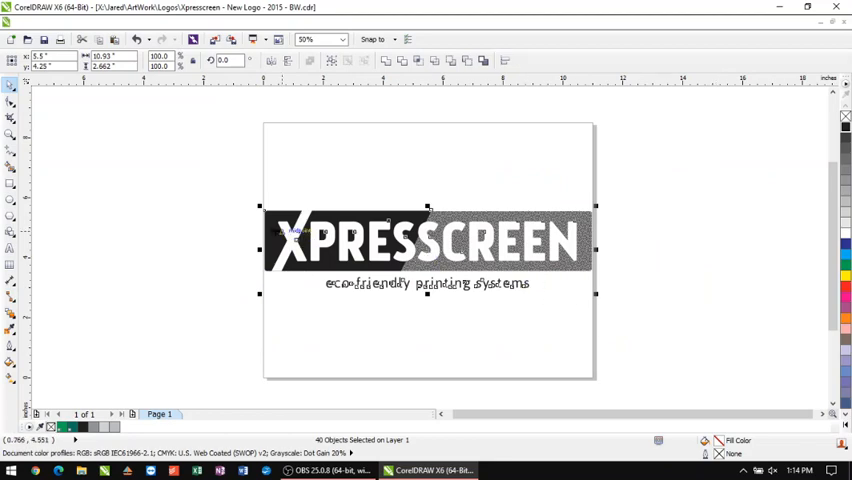
mouse_move(610, 302)
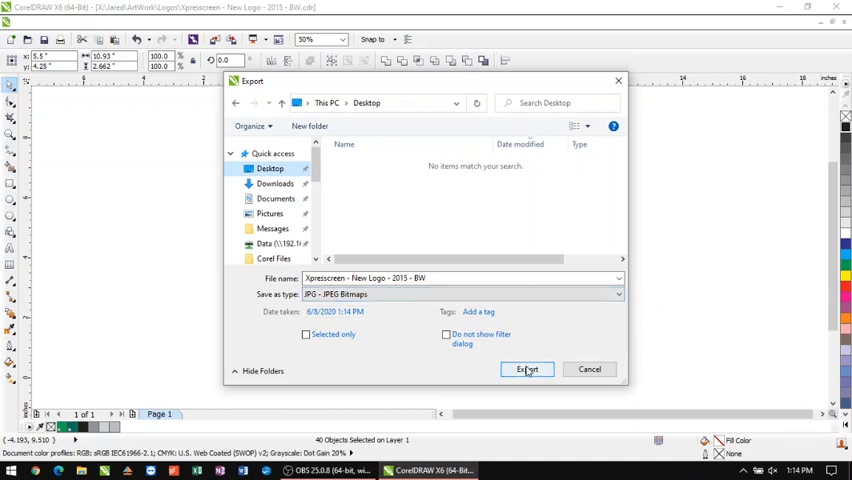
Step: Export the logo under the chosen name as a CMYK High-quality JPEG
left_click(526, 368)
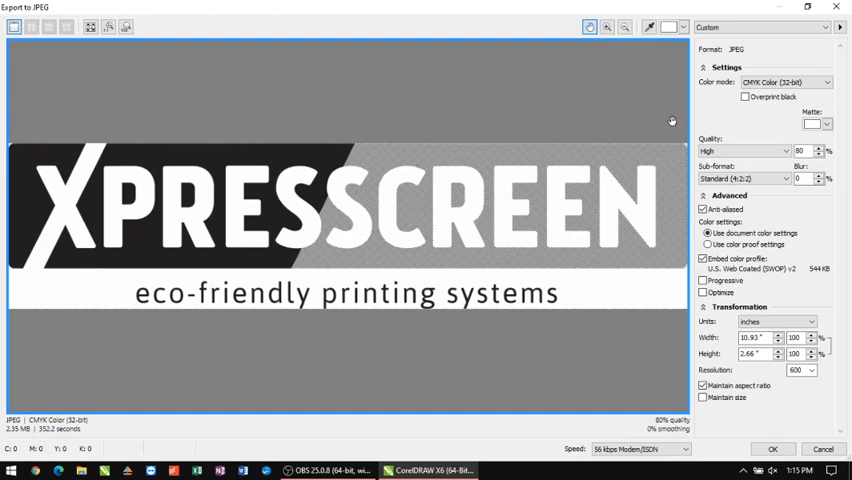
mouse_move(724, 164)
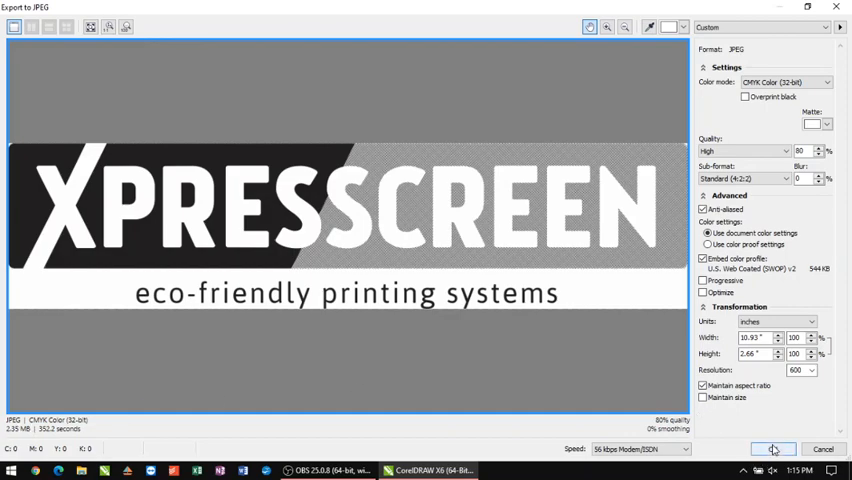
left_click(772, 448)
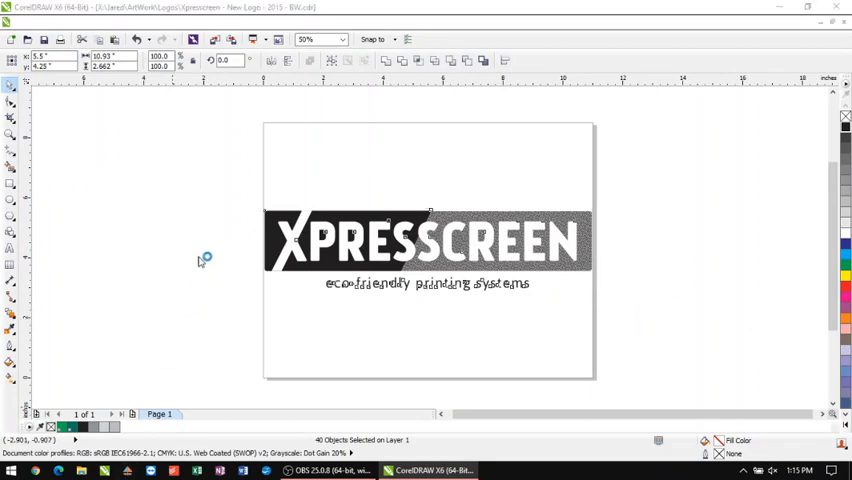
mouse_move(200, 260)
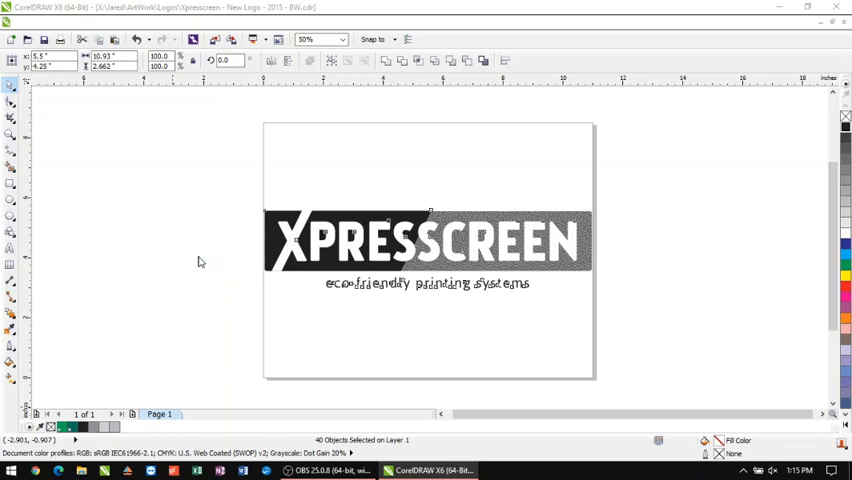
mouse_move(744, 12)
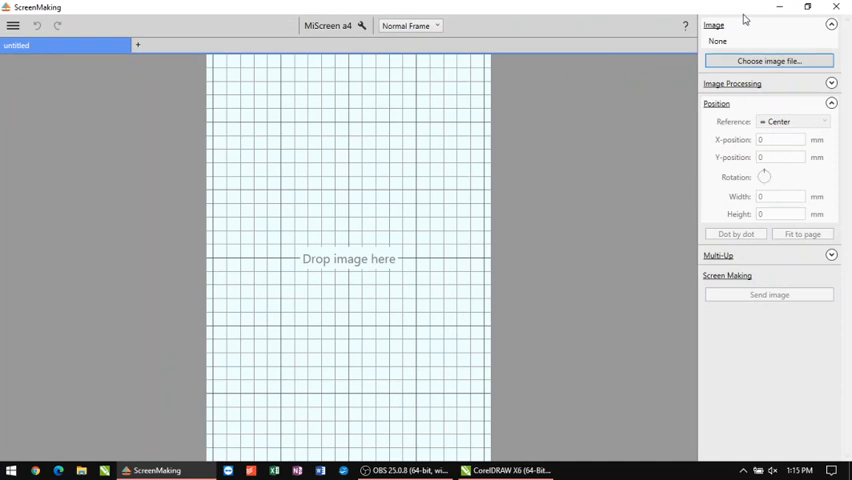
Step: Load the exported JPEG, rotate it 90°, try Dot by dot, then fit it to the page
left_click(808, 8)
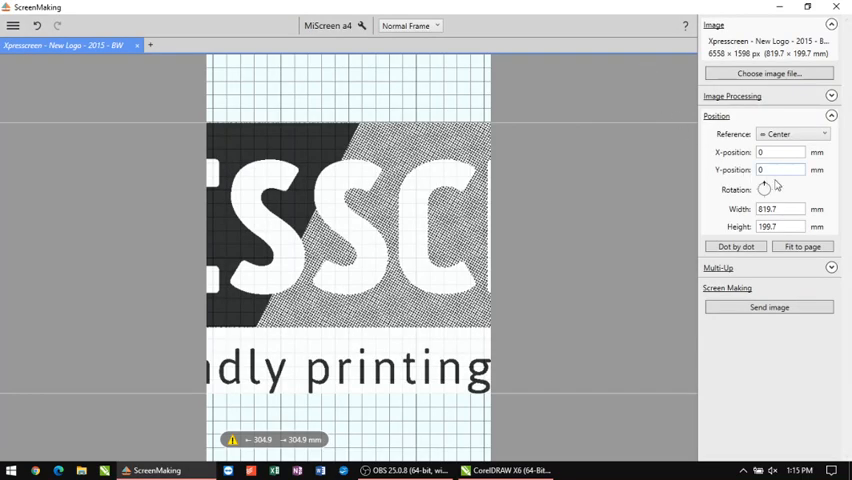
left_click(764, 190)
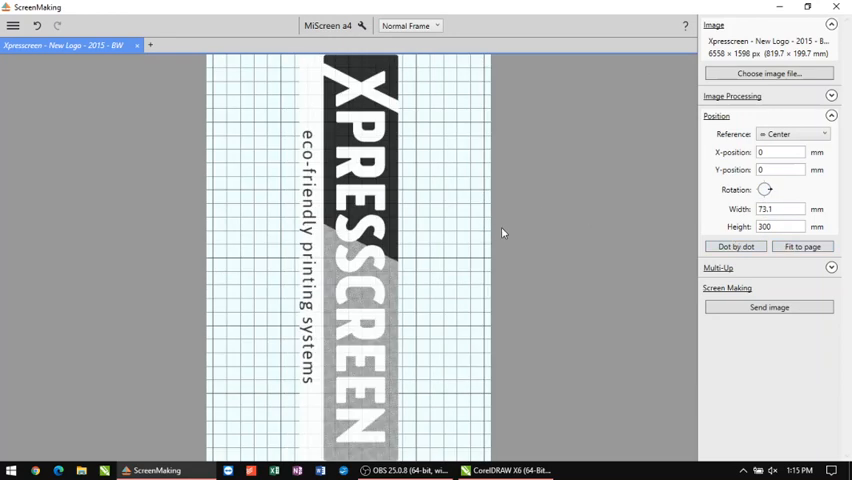
mouse_move(370, 296)
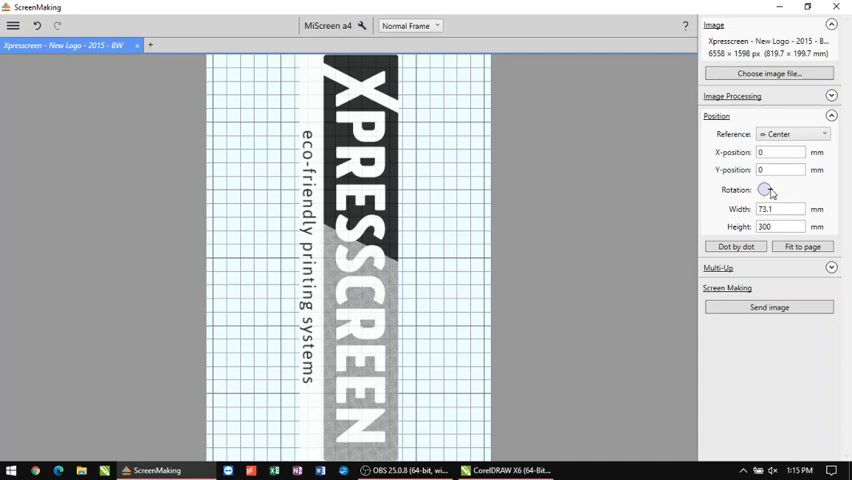
left_click(736, 246)
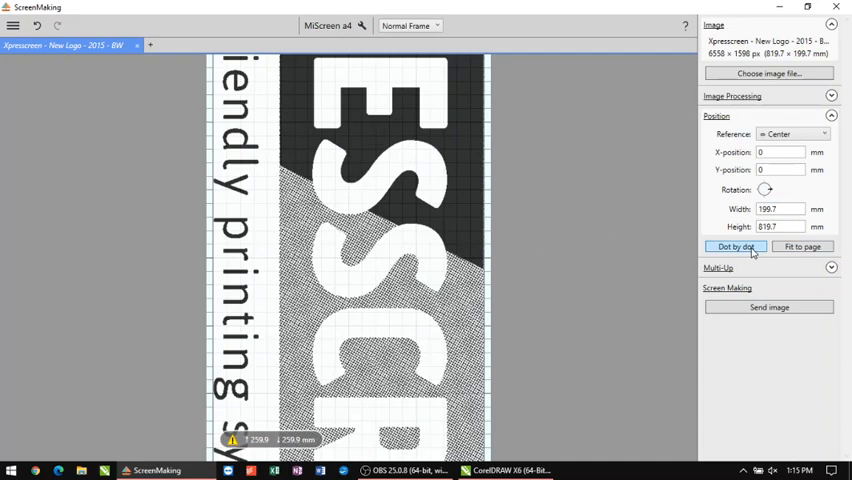
left_click(736, 246)
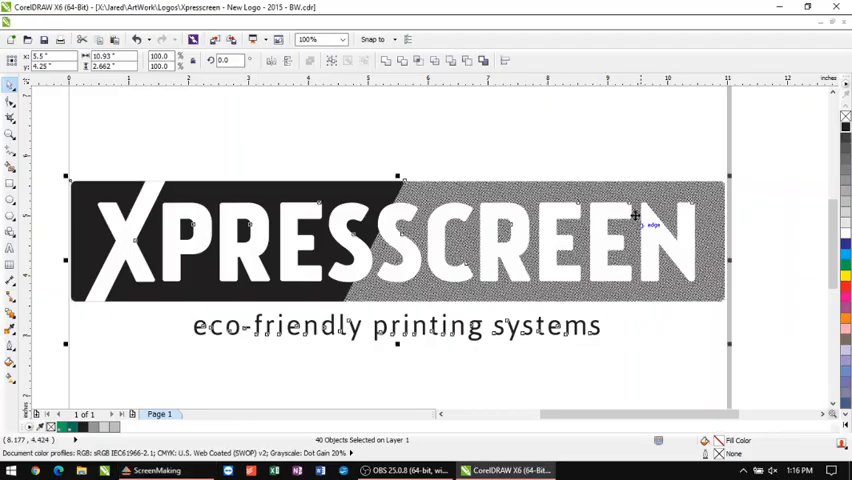
mouse_move(446, 218)
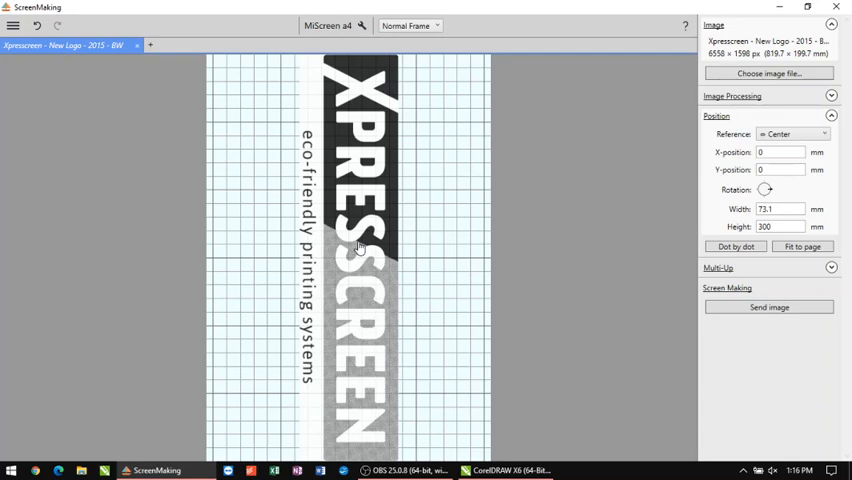
mouse_move(344, 100)
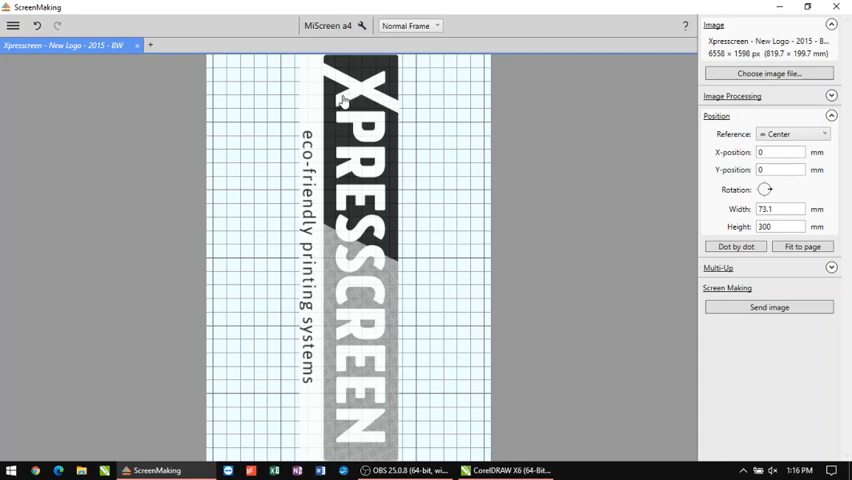
mouse_move(416, 276)
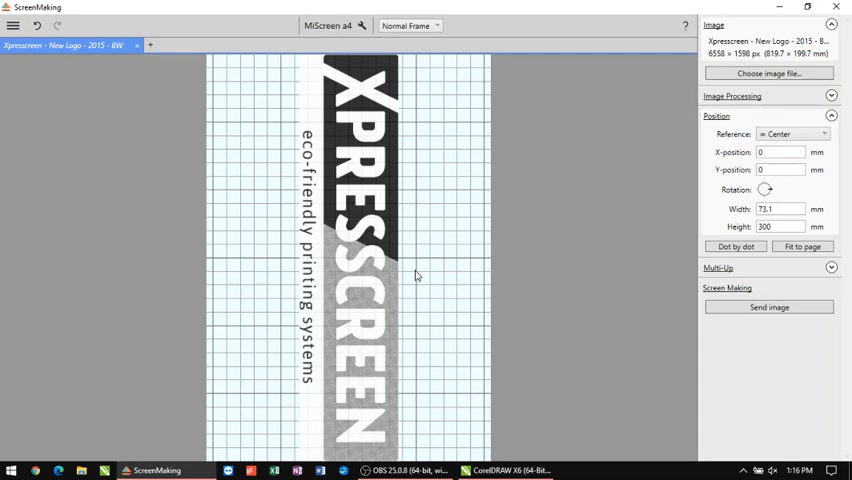
mouse_move(420, 132)
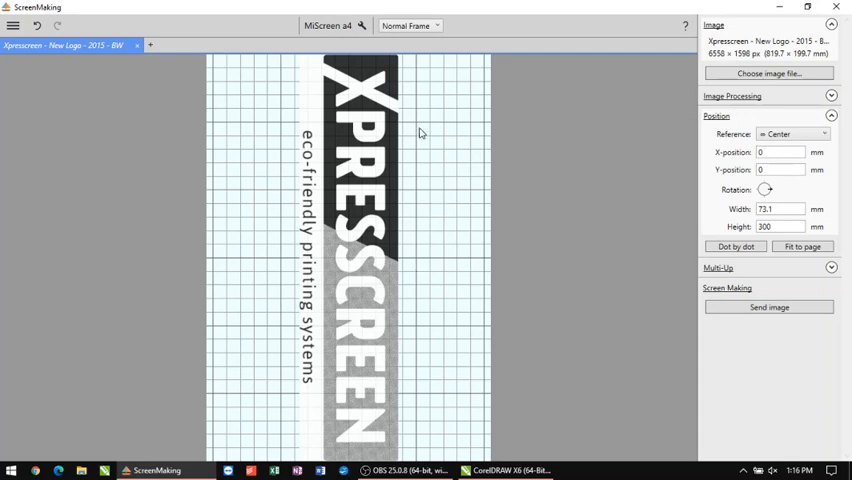
mouse_move(316, 304)
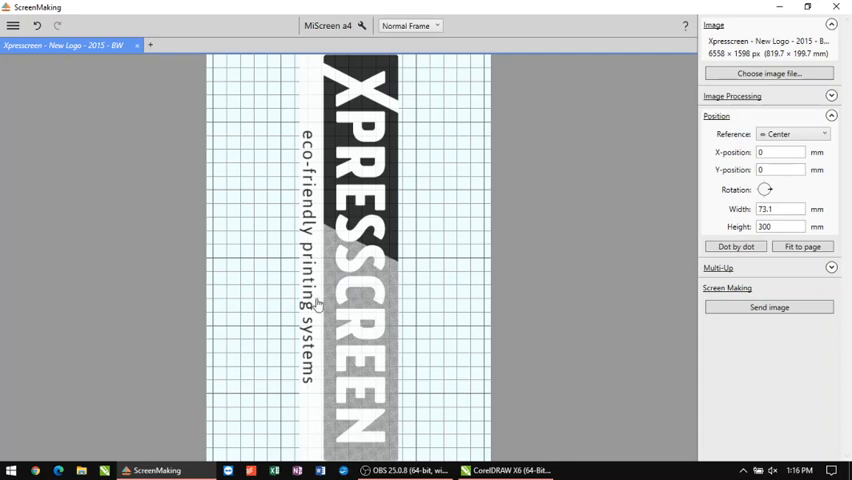
mouse_move(388, 268)
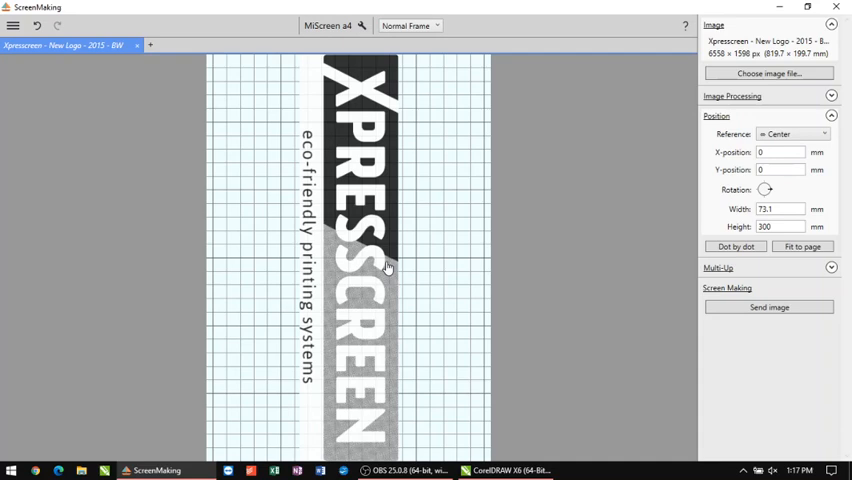
mouse_move(424, 214)
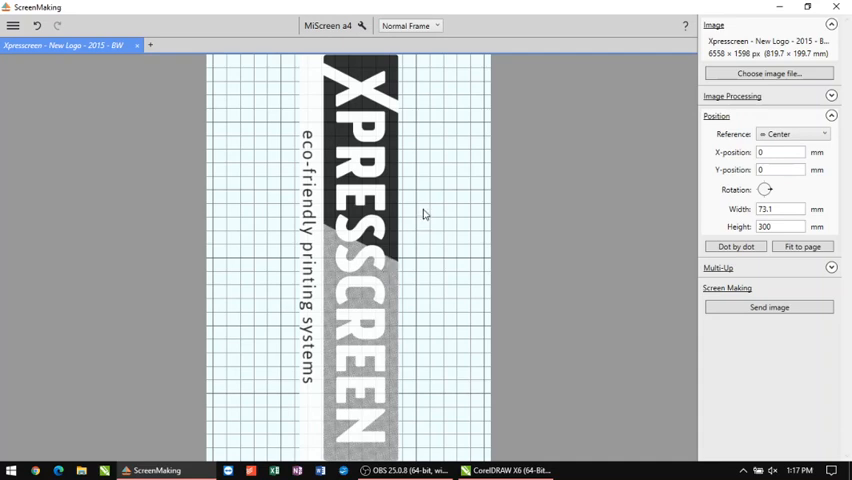
mouse_move(640, 272)
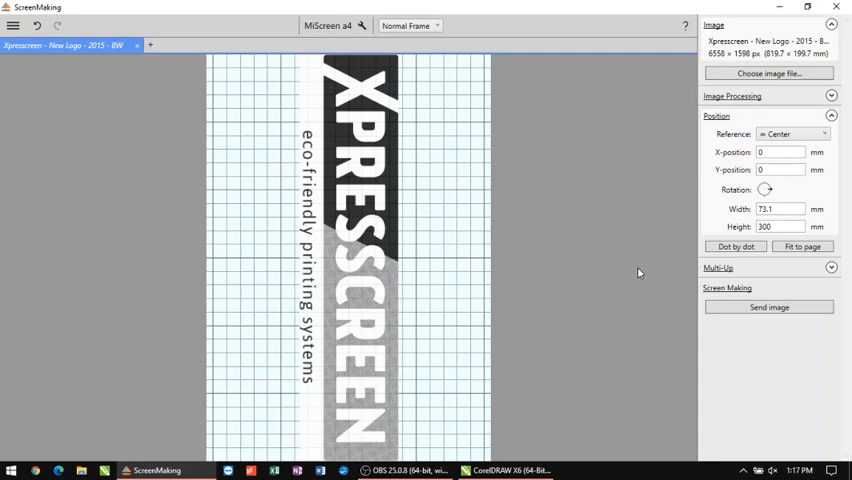